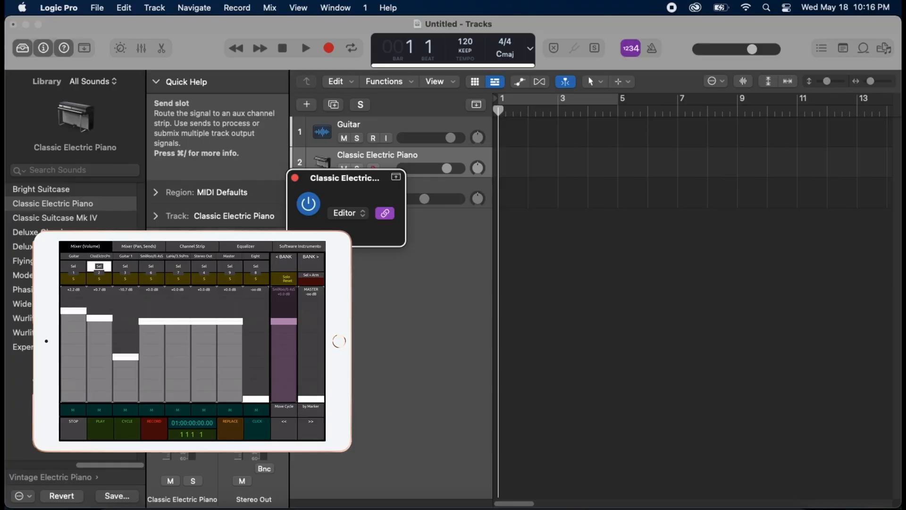
pyautogui.moveTo(294, 179)
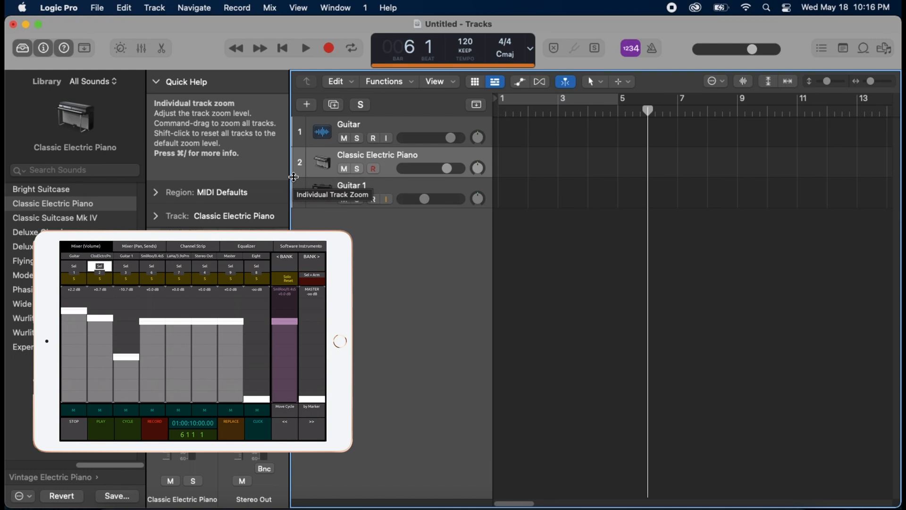
pyautogui.moveTo(289, 170)
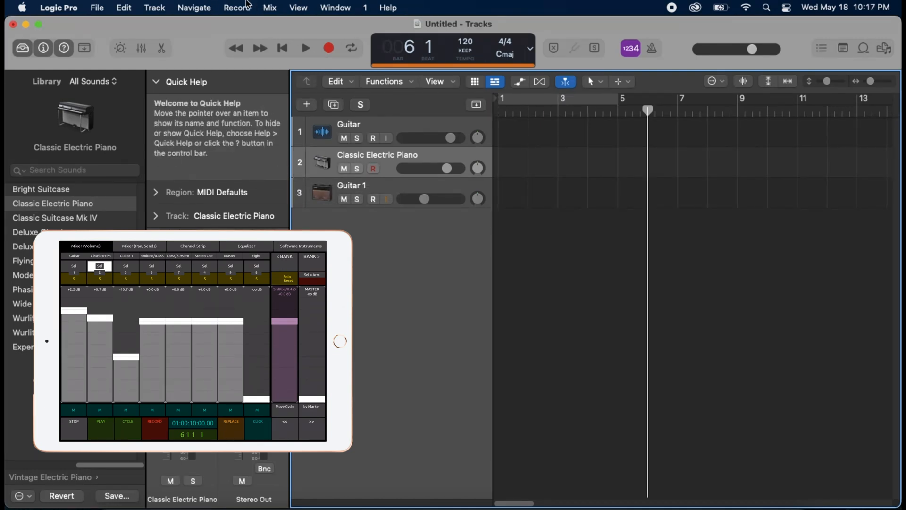
# Create Marker 1 at bar 6 via Navigate > Create Marker
pyautogui.click(193, 8)
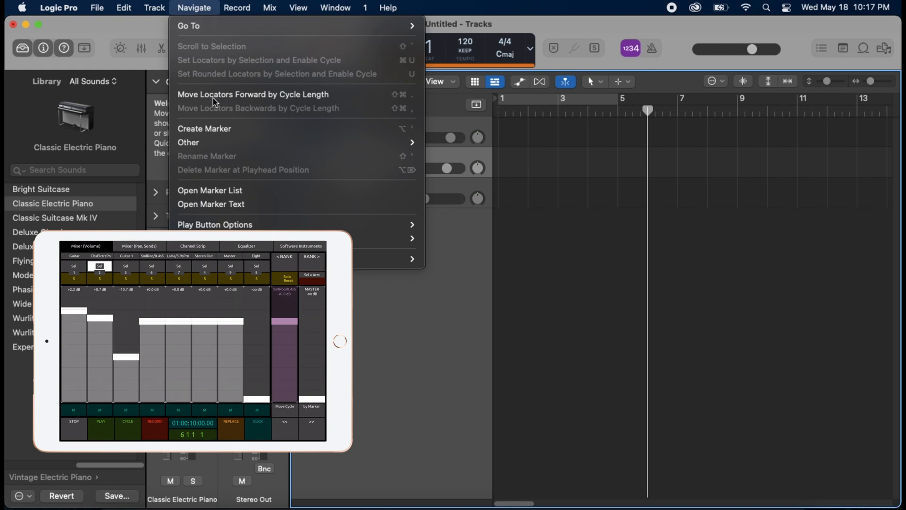
pyautogui.click(194, 7)
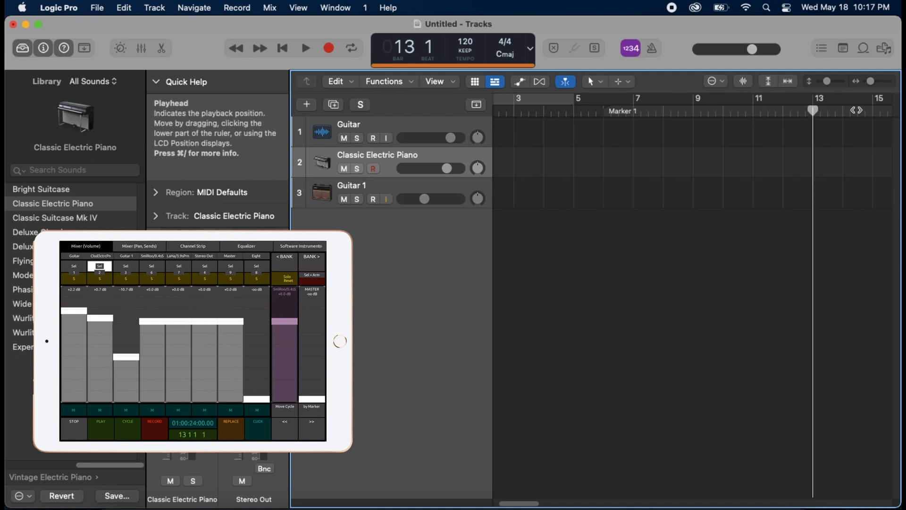
# Create Marker 2 at bar 13, giving the timeline two markers
pyautogui.click(194, 8)
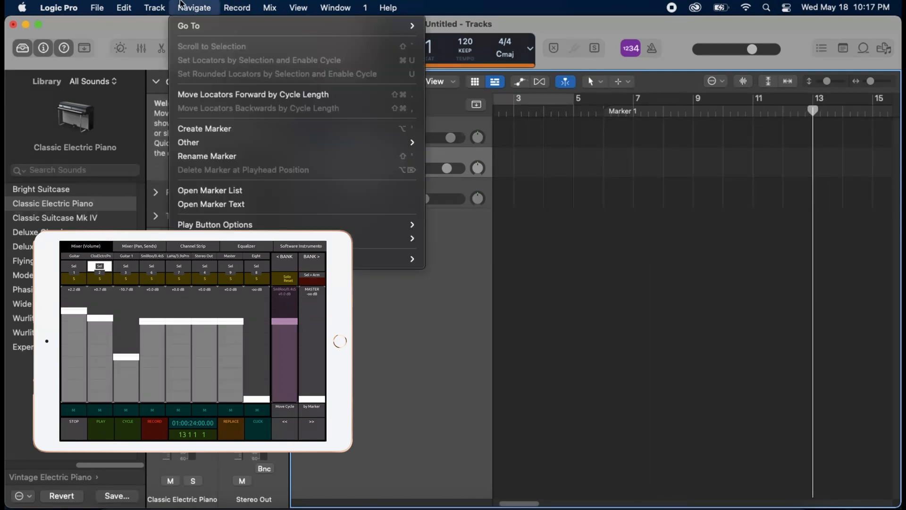
pyautogui.moveTo(204, 129)
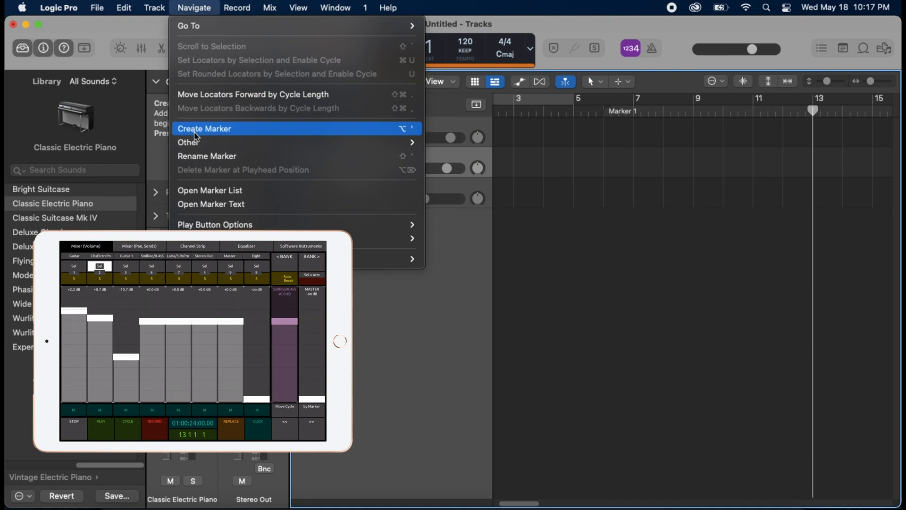
pyautogui.click(204, 129)
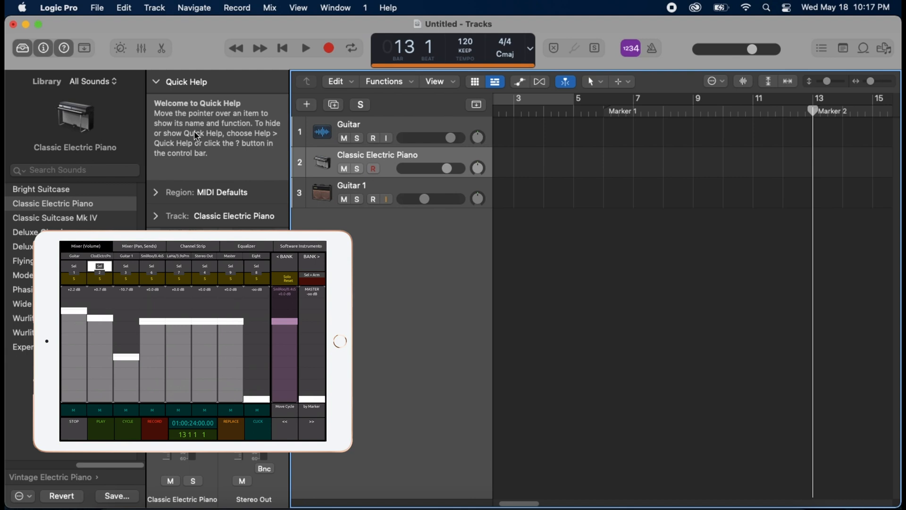
# Engage by-Marker navigation on the iPad control surface so steps jump between markers
pyautogui.click(311, 405)
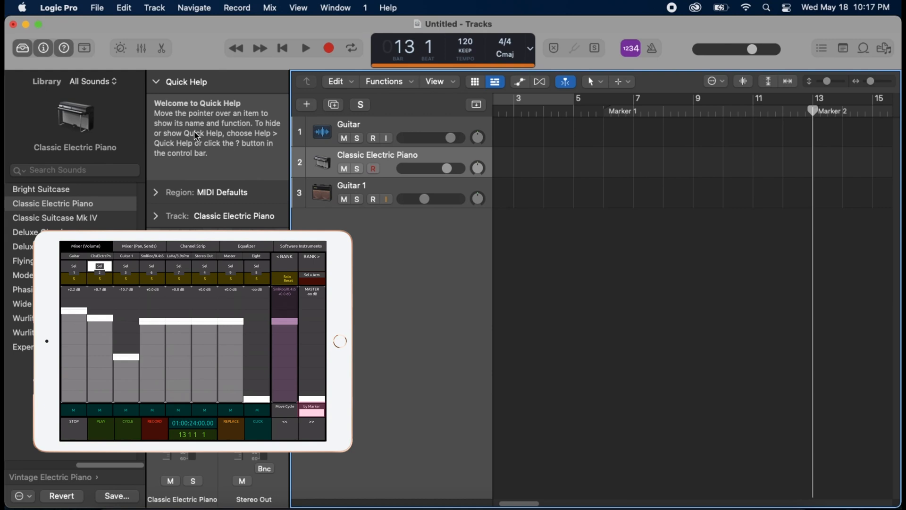